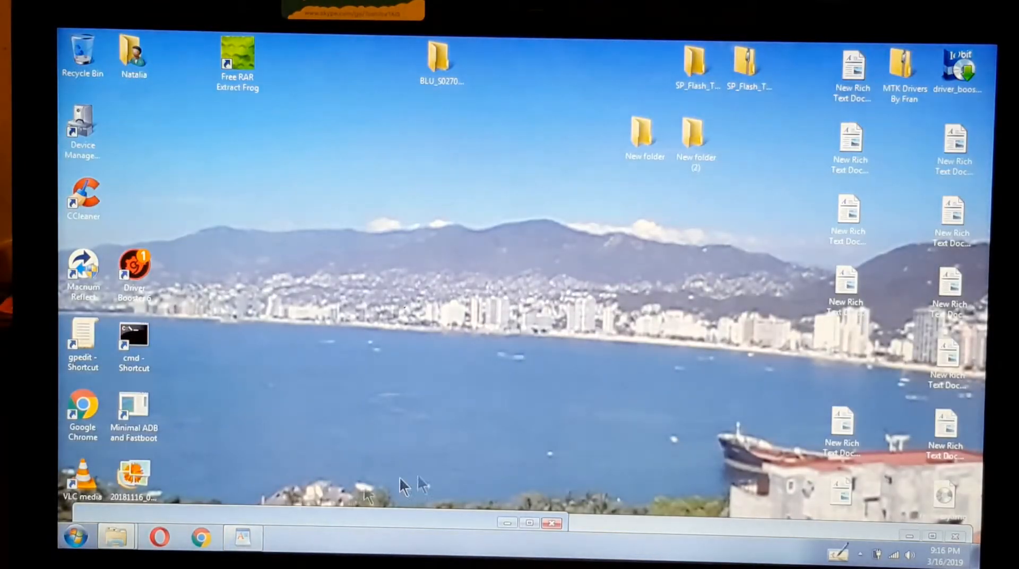
# Browse from the desktop flash tool folder into SP_Flash_Tool_v5.1736_Win and select flash_tool.
pyautogui.click(696, 140)
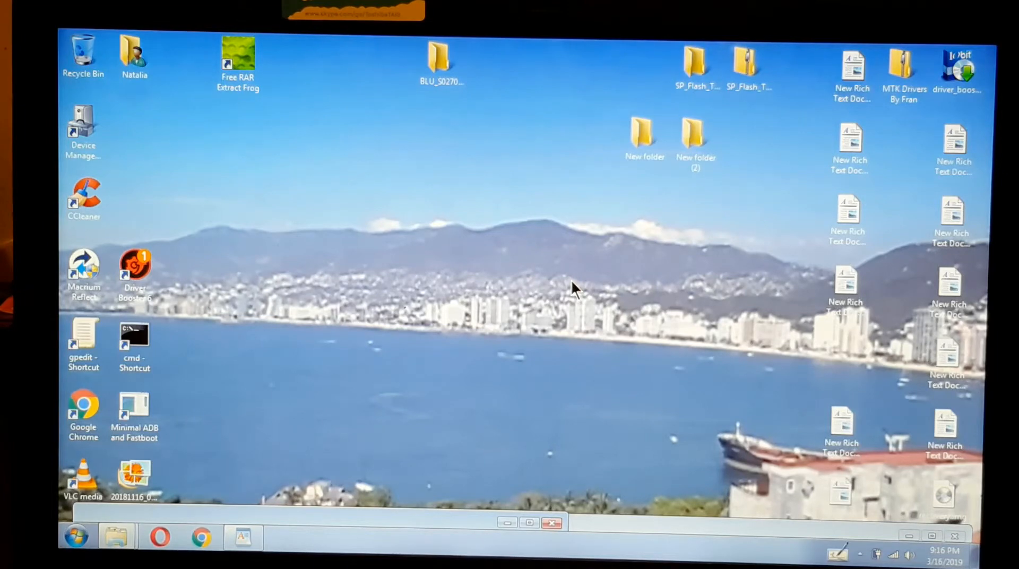
pyautogui.click(697, 62)
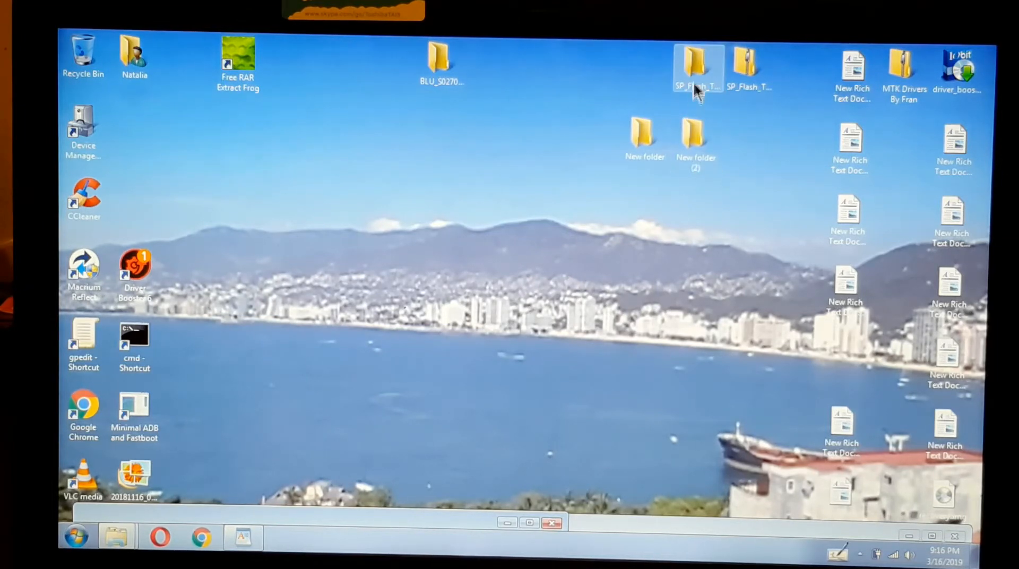
pyautogui.doubleClick(699, 62)
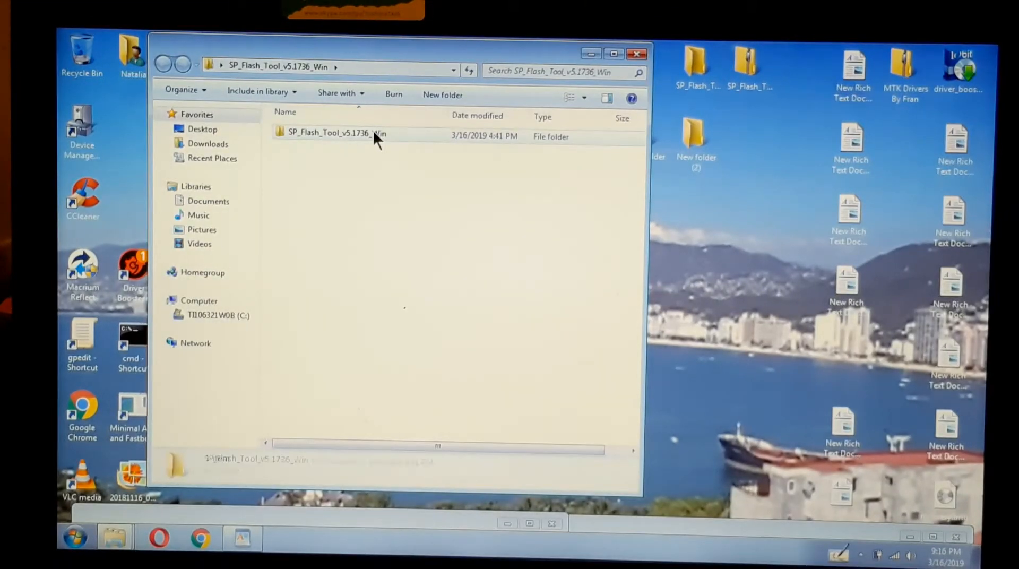
pyautogui.doubleClick(335, 132)
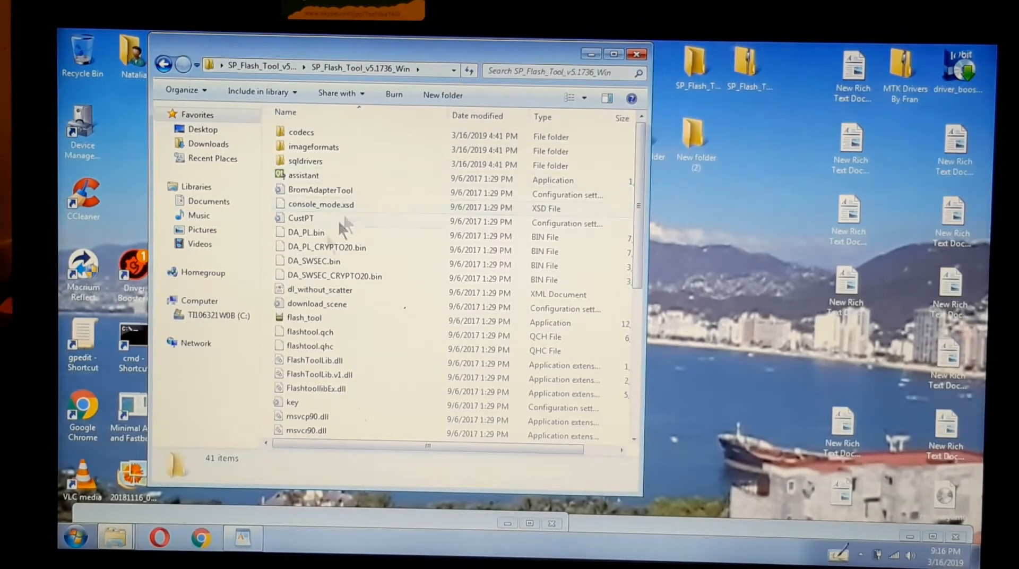
pyautogui.click(305, 317)
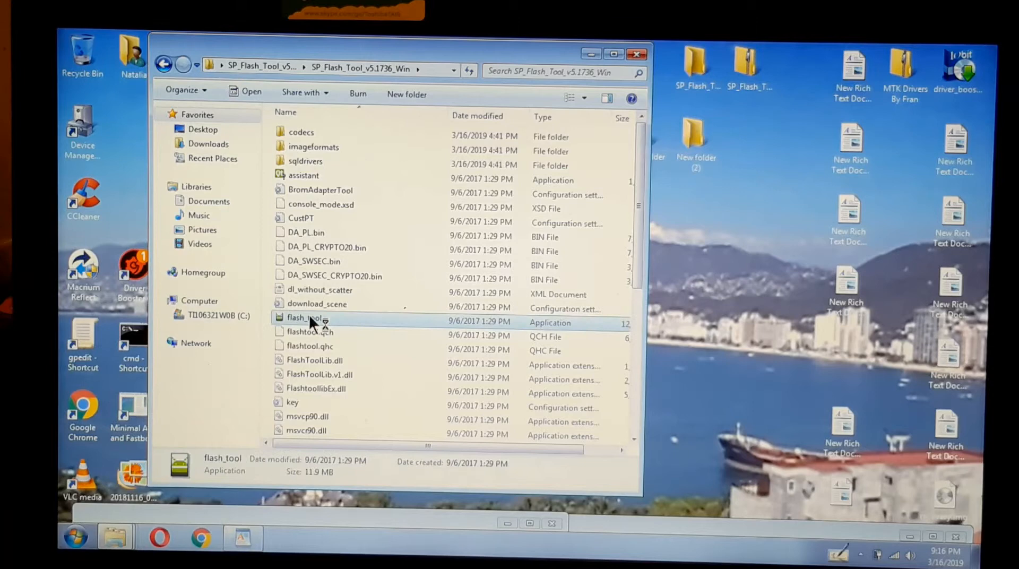
# Launch flash_tool.exe and close the Explorer folder window behind it.
pyautogui.doubleClick(307, 317)
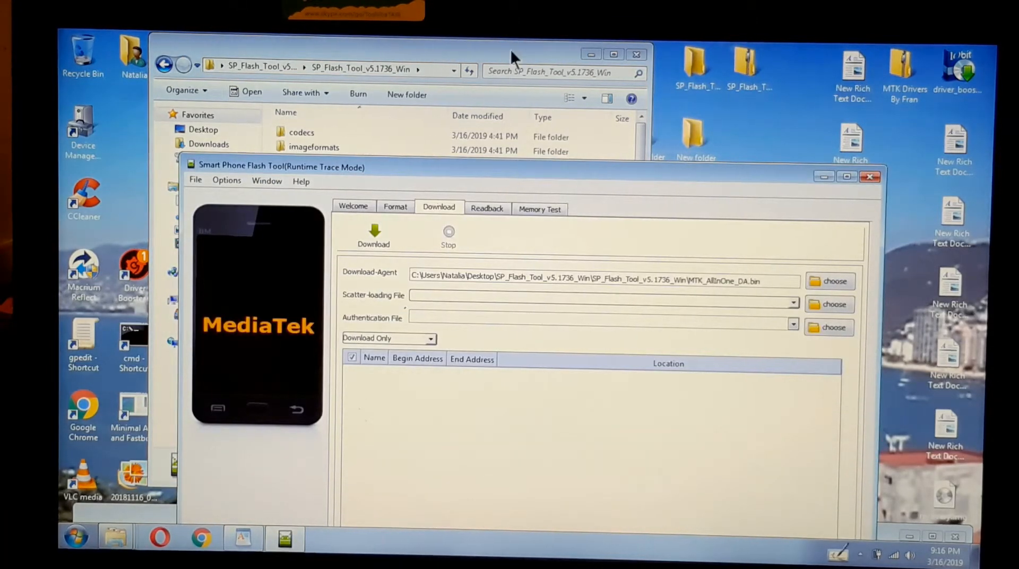
pyautogui.click(635, 54)
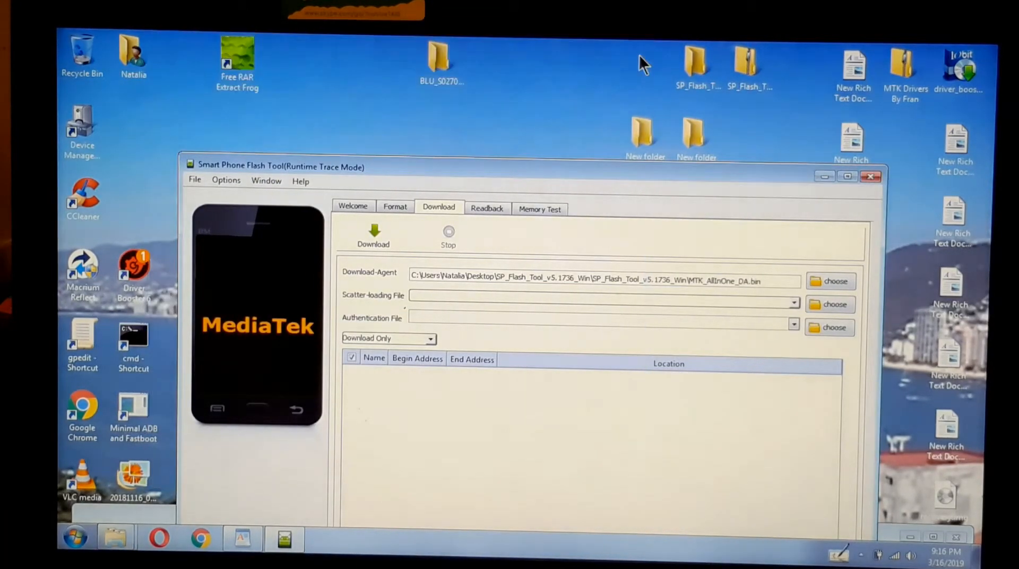
pyautogui.click(442, 61)
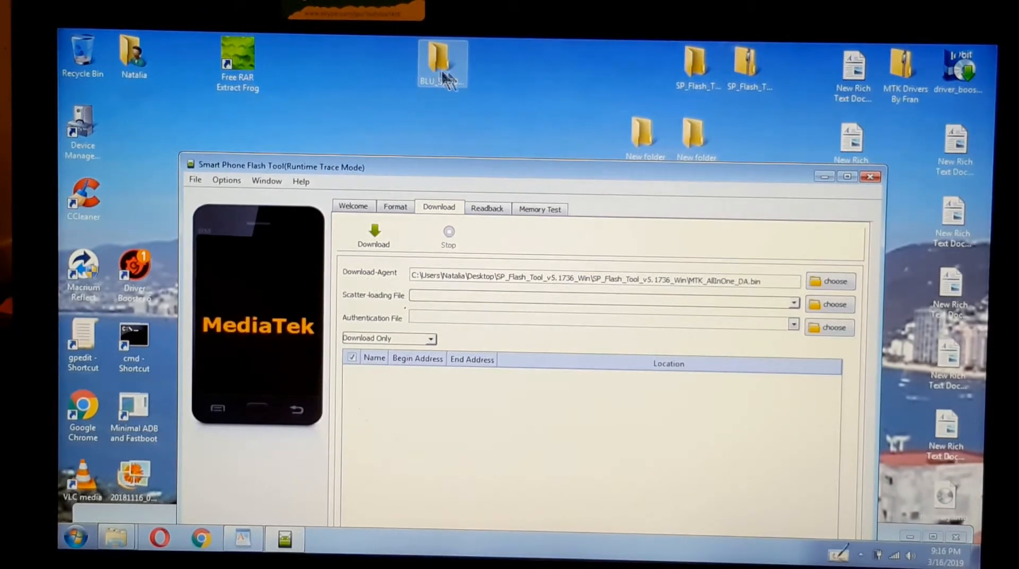
pyautogui.moveTo(444, 74)
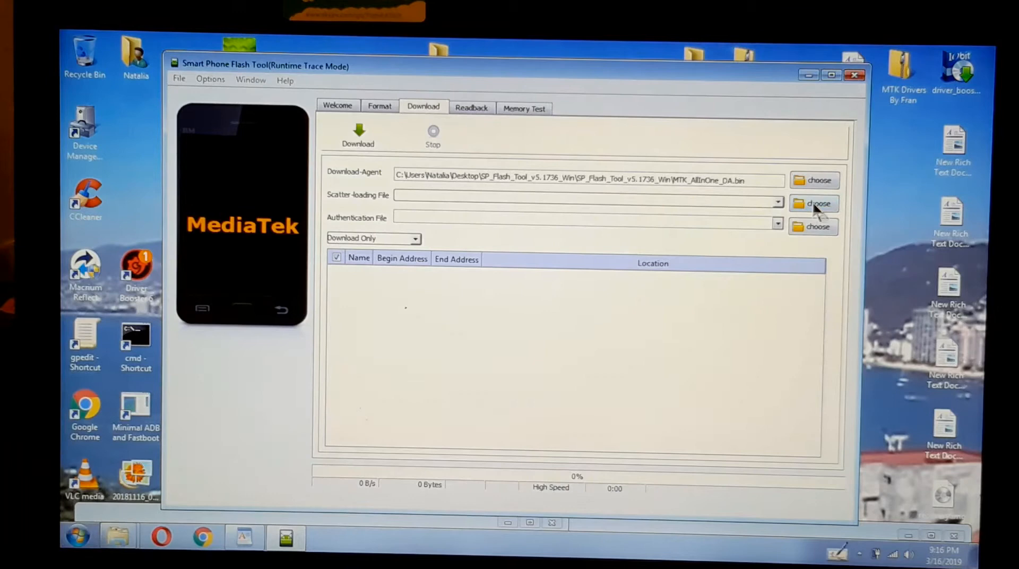
# Browse the scatter-file dialog into the BLU_S0270UU_V6.0.04.02_GENERIC folder and choose MT6737M_Android_scatter.
pyautogui.click(814, 203)
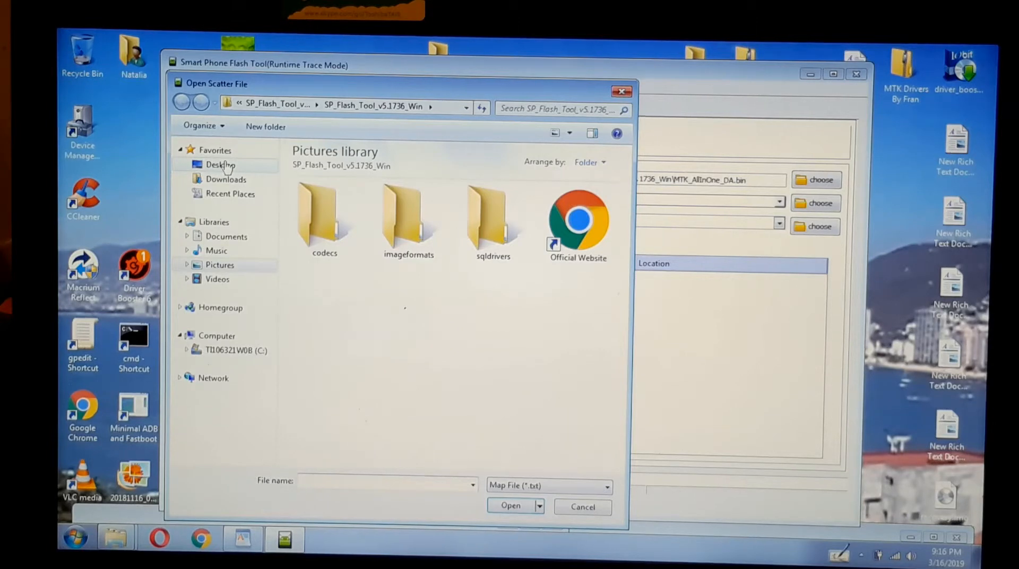
pyautogui.click(220, 164)
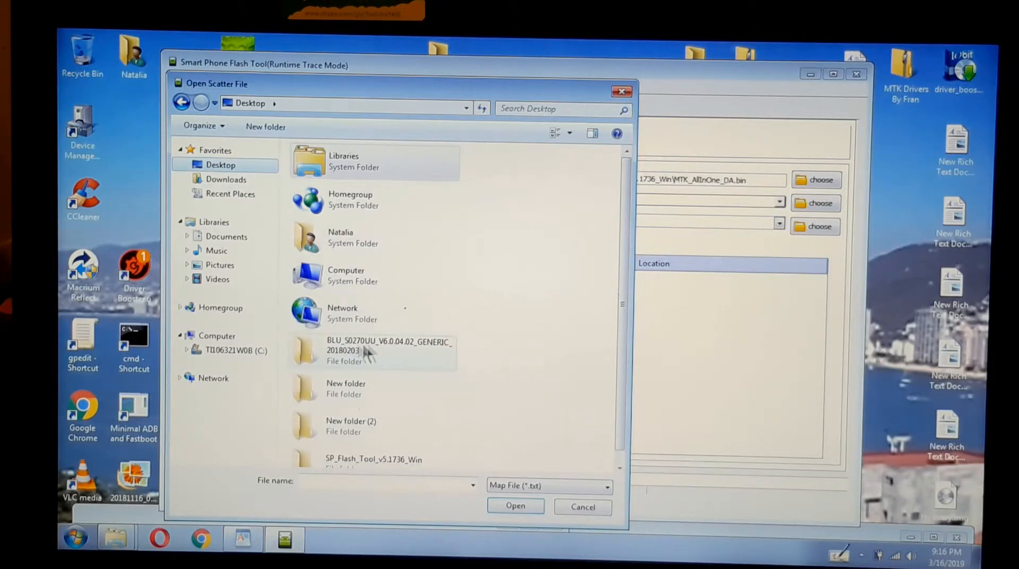
pyautogui.click(390, 352)
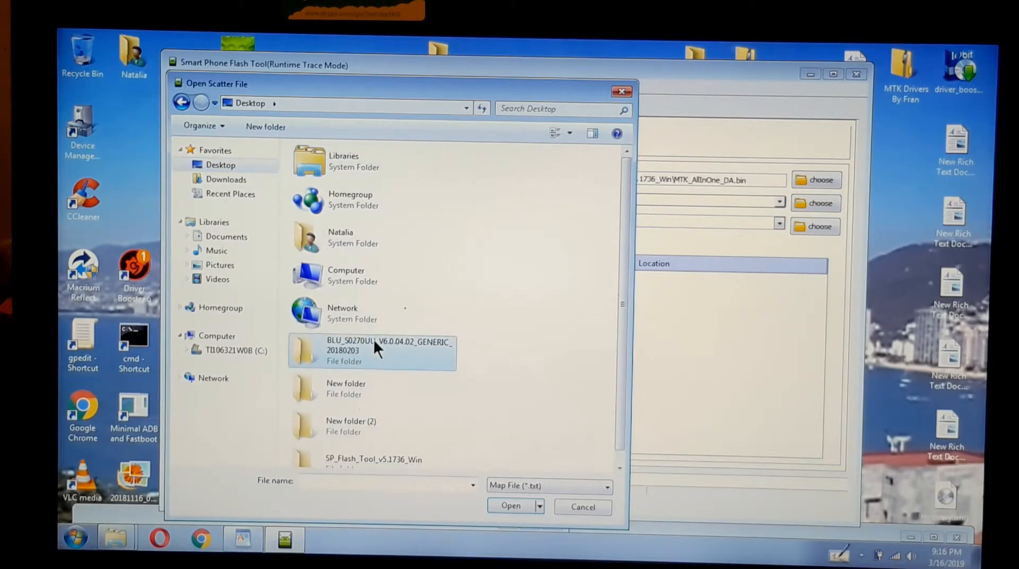
pyautogui.doubleClick(373, 348)
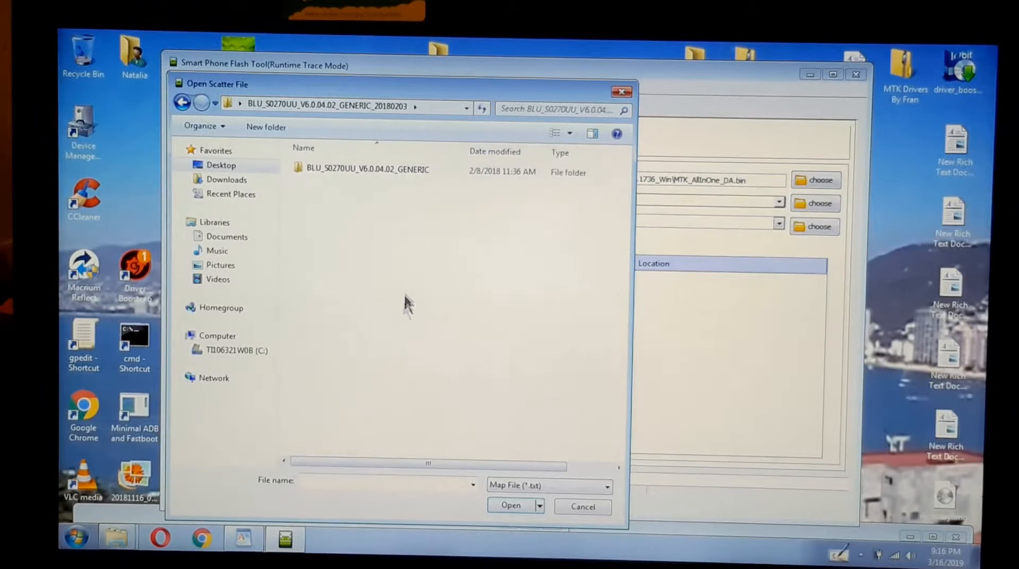
pyautogui.doubleClick(368, 169)
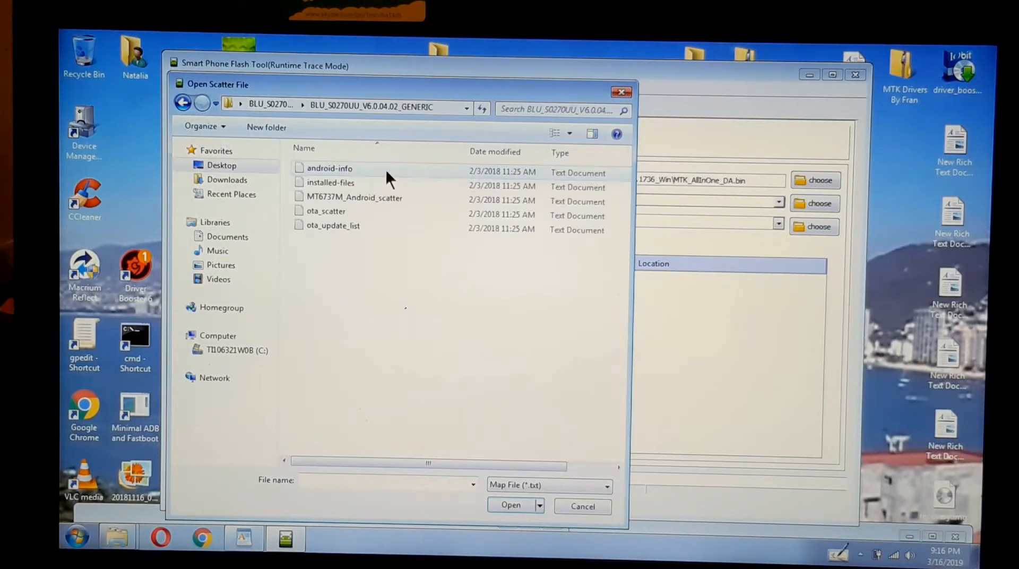
pyautogui.click(356, 197)
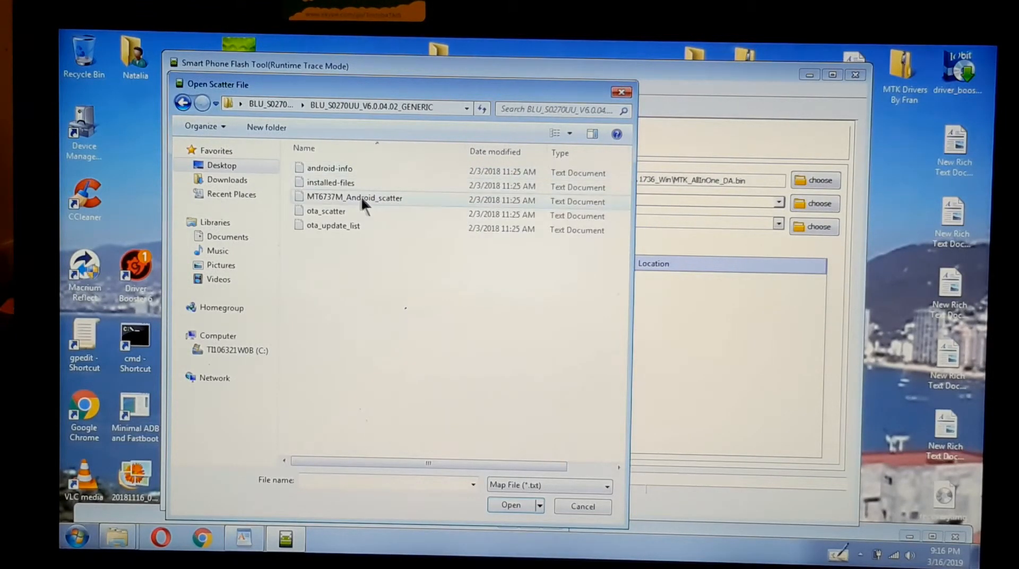
pyautogui.moveTo(356, 198)
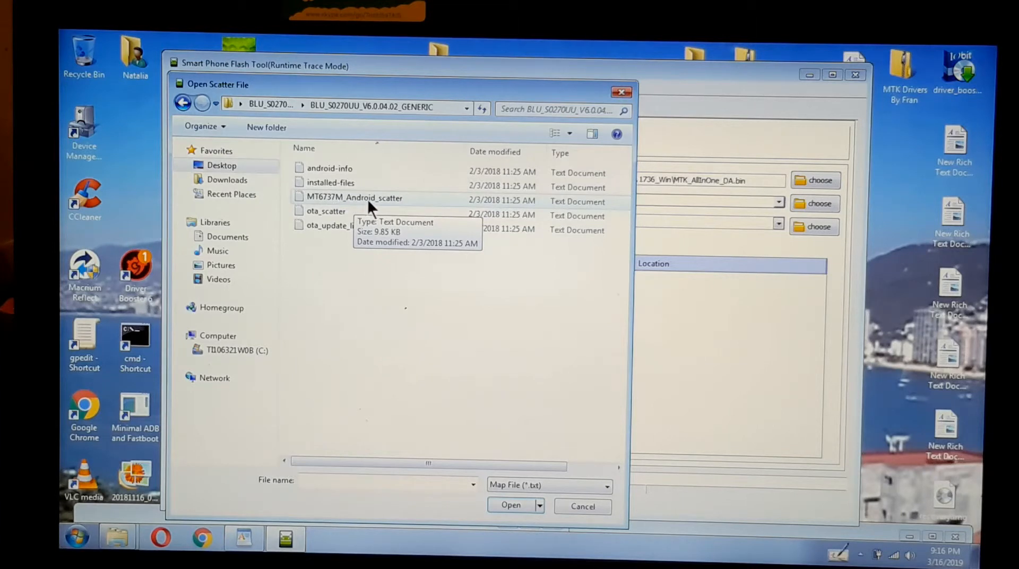
pyautogui.moveTo(388, 211)
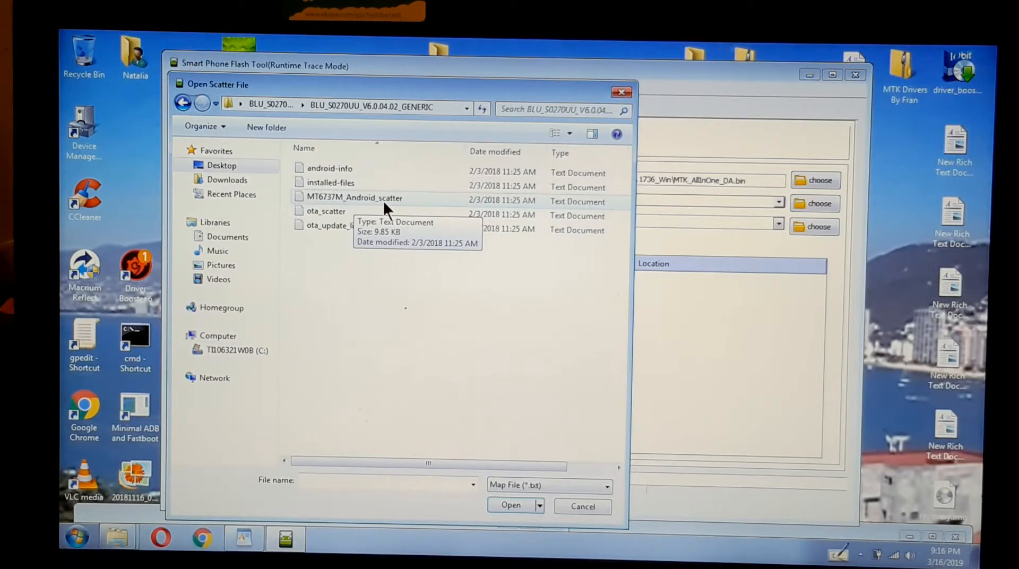
pyautogui.moveTo(374, 294)
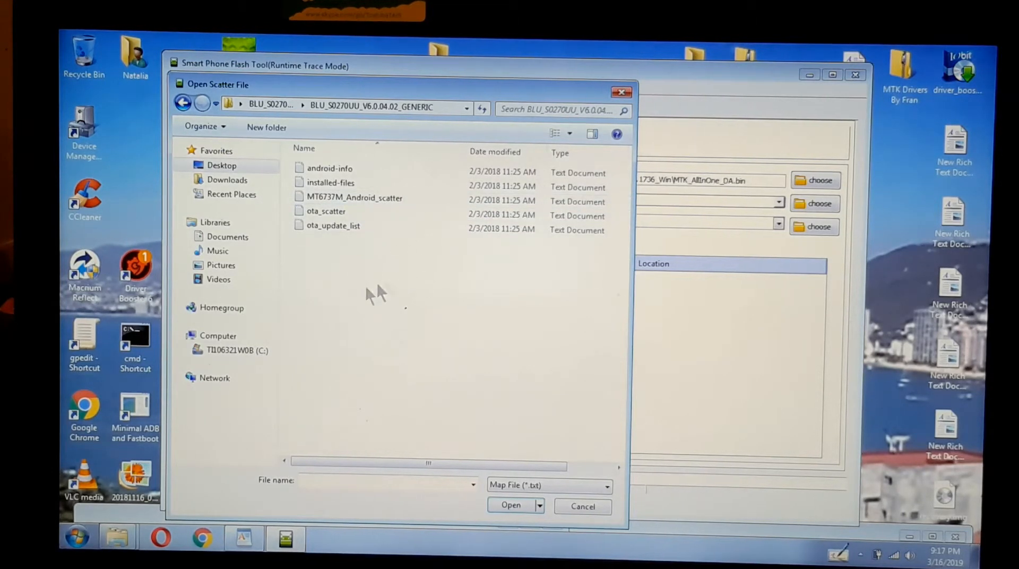
pyautogui.click(357, 197)
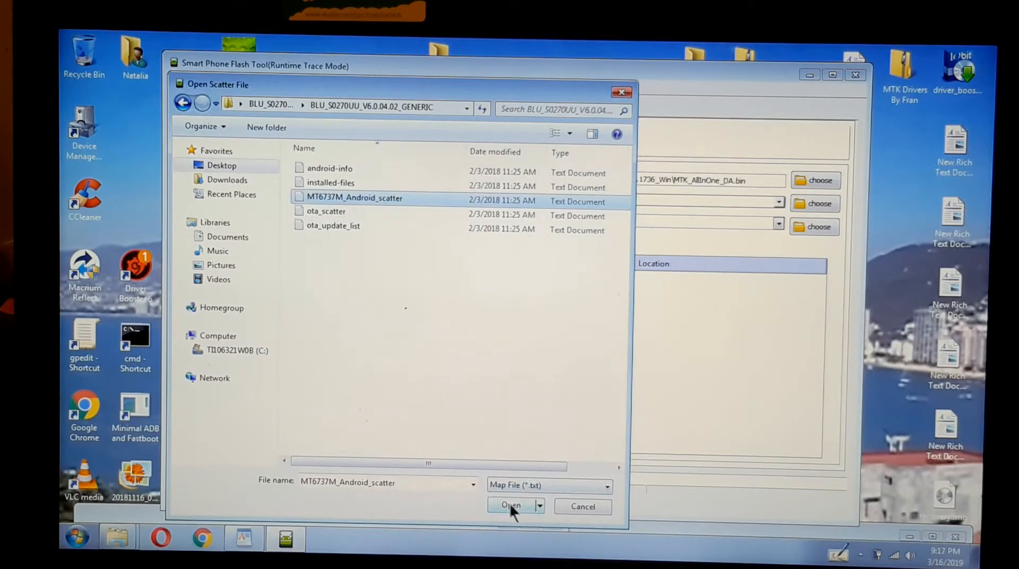
# Load MT6737M_Android_scatter, filling the partition list from preloader to userdata.
pyautogui.click(510, 506)
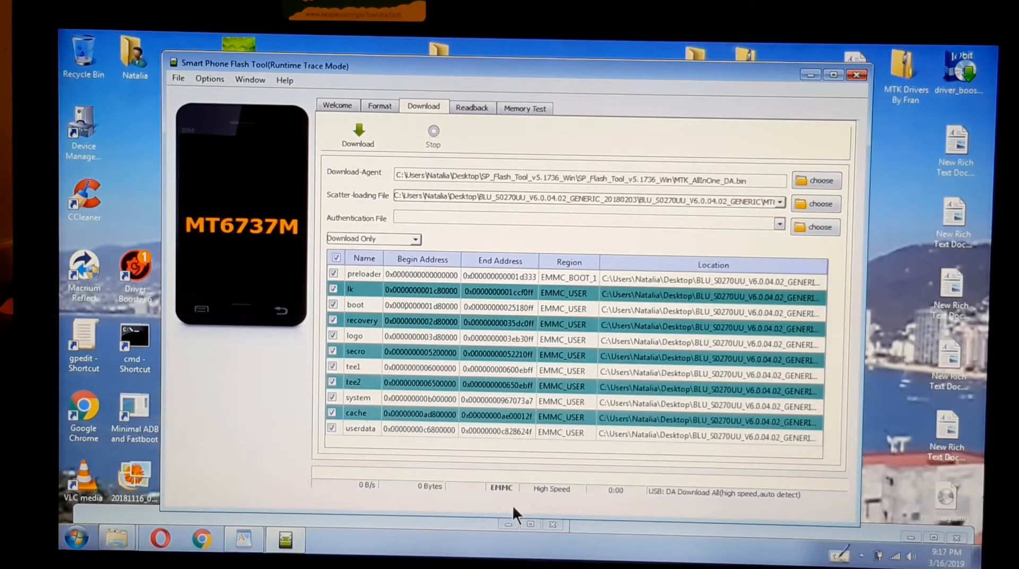
pyautogui.moveTo(526, 463)
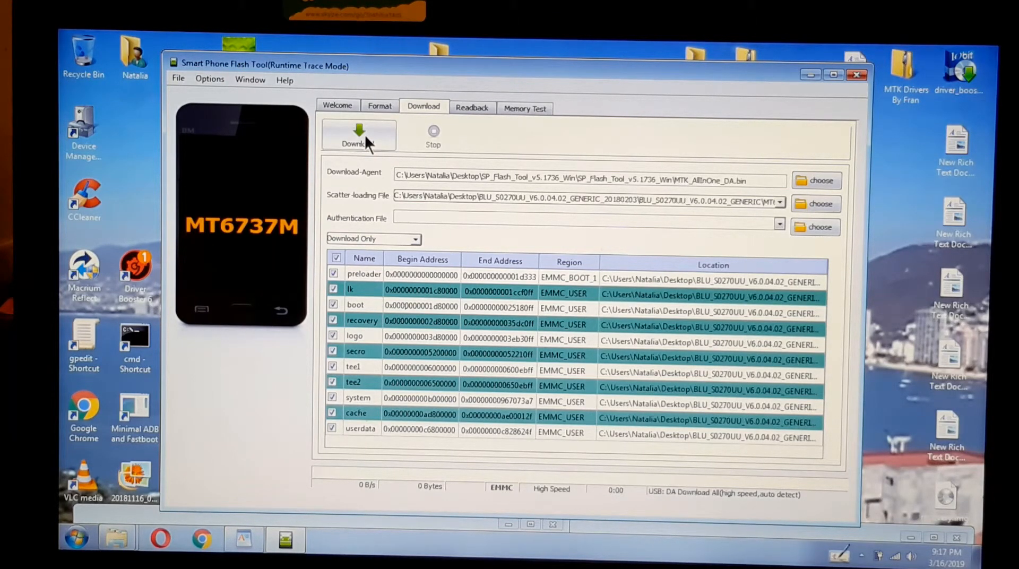
# Download the BLU firmware to the phone until Download Ok, then close the tool.
pyautogui.click(359, 135)
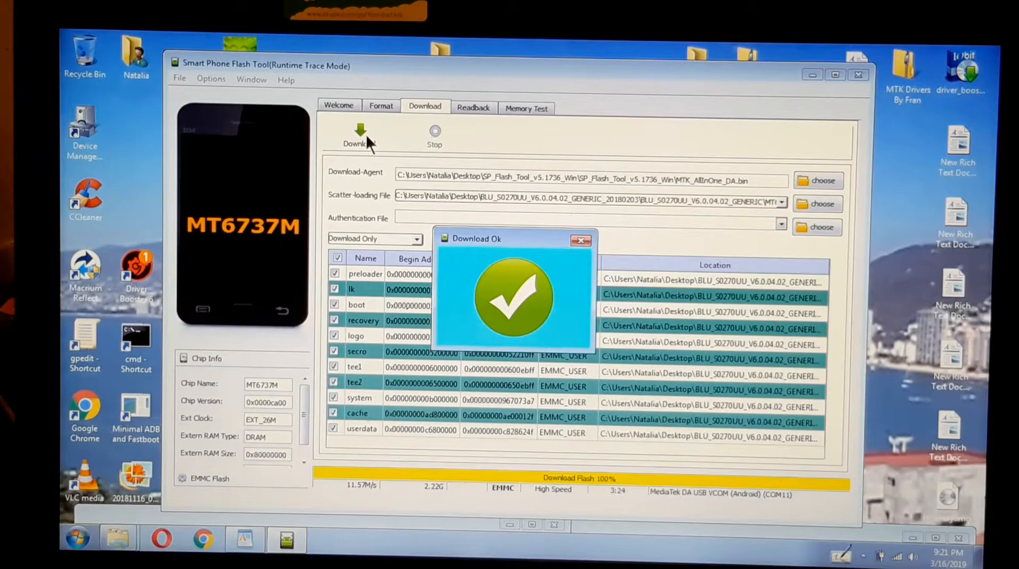
pyautogui.click(858, 74)
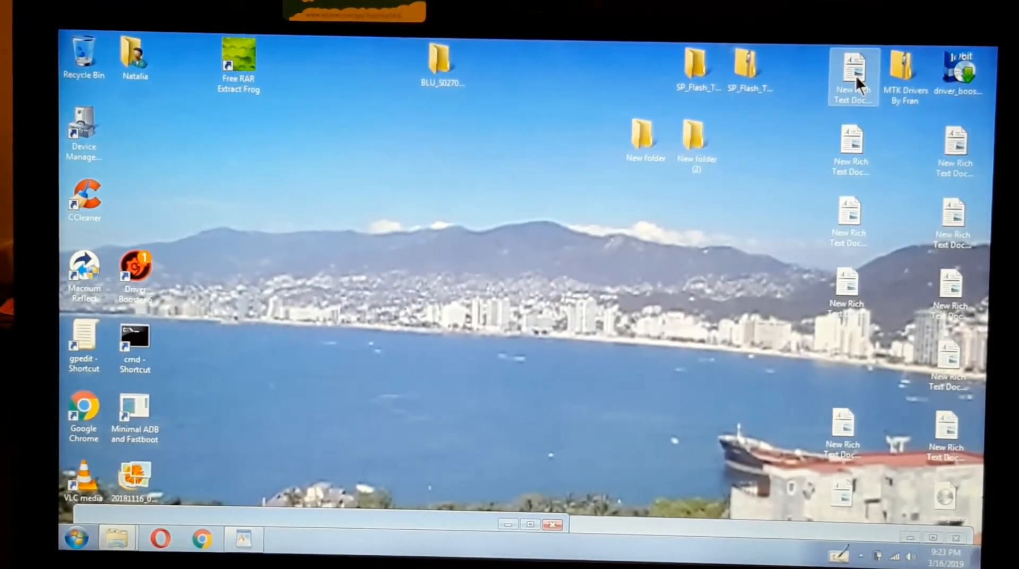